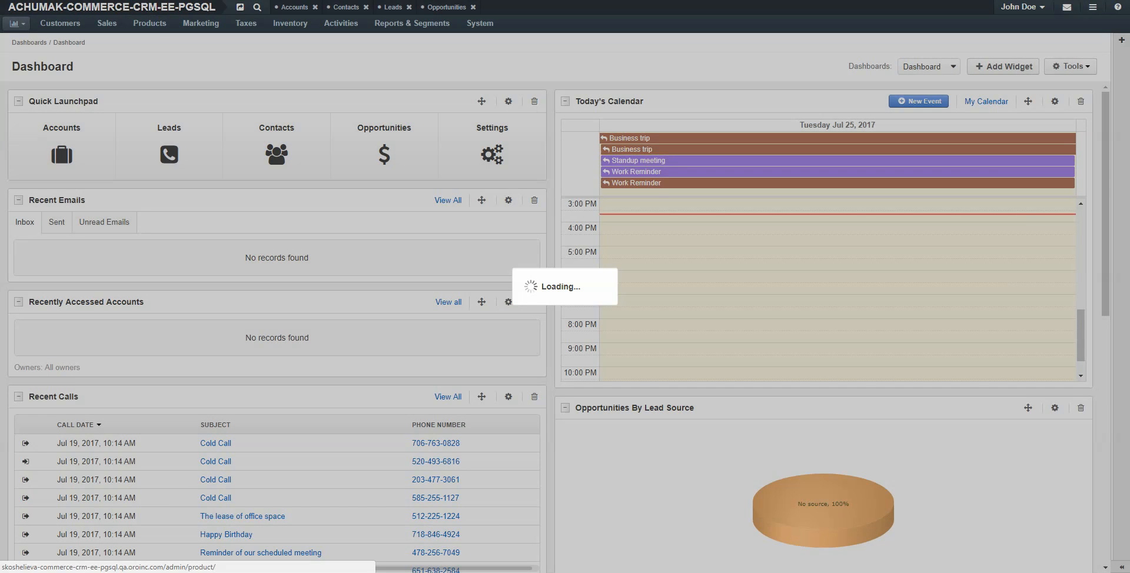
Step: Open the Products list and start a new product
click(149, 23)
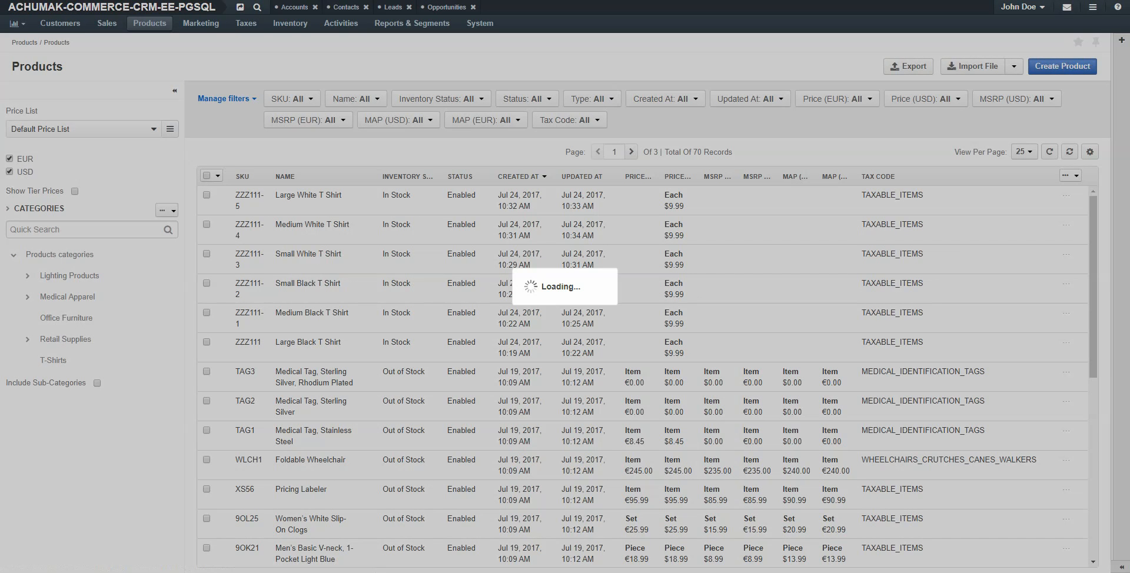
click(1063, 66)
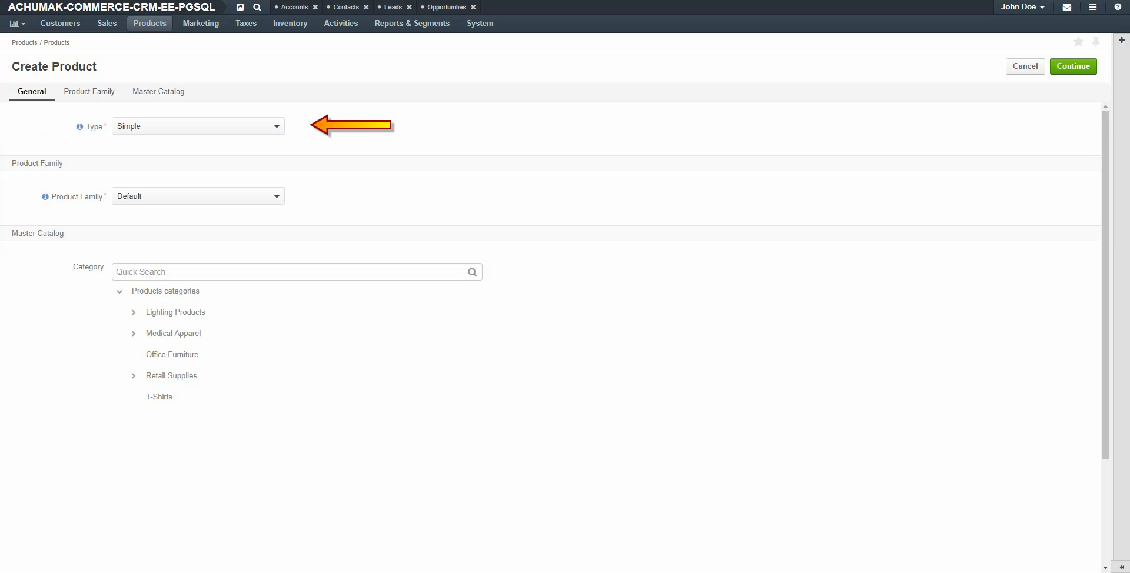
Step: Make the new product Configurable with the TShirtAttributes family and continue to the full form
click(197, 126)
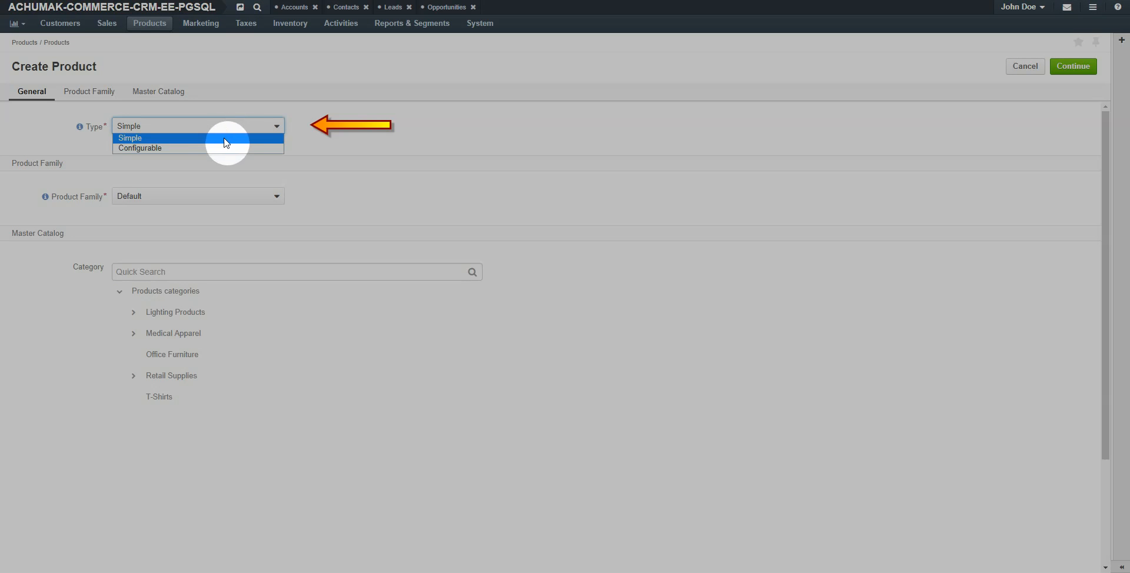
click(140, 148)
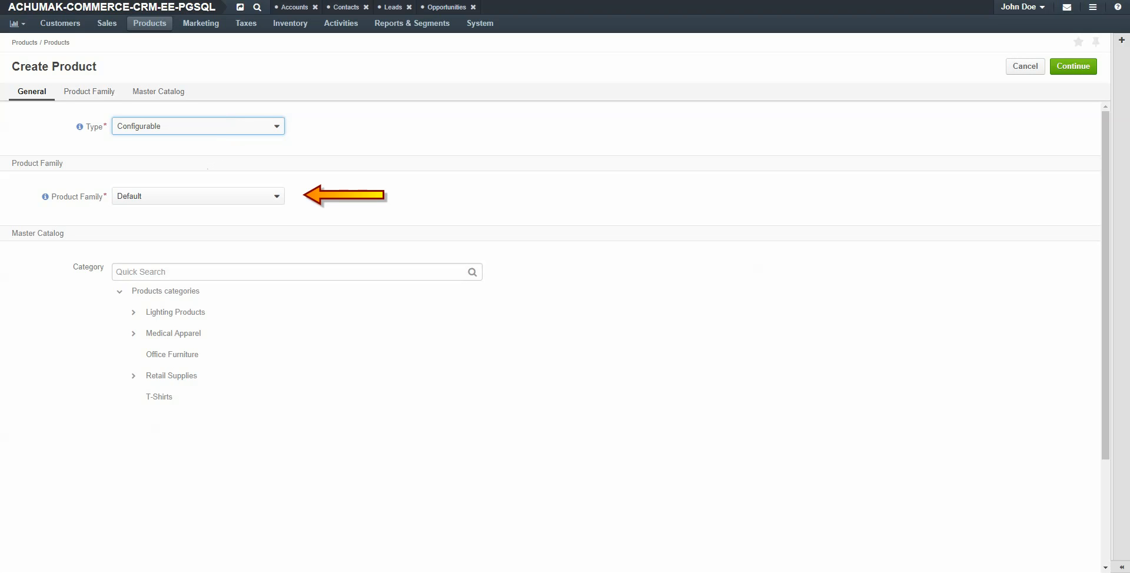
click(198, 196)
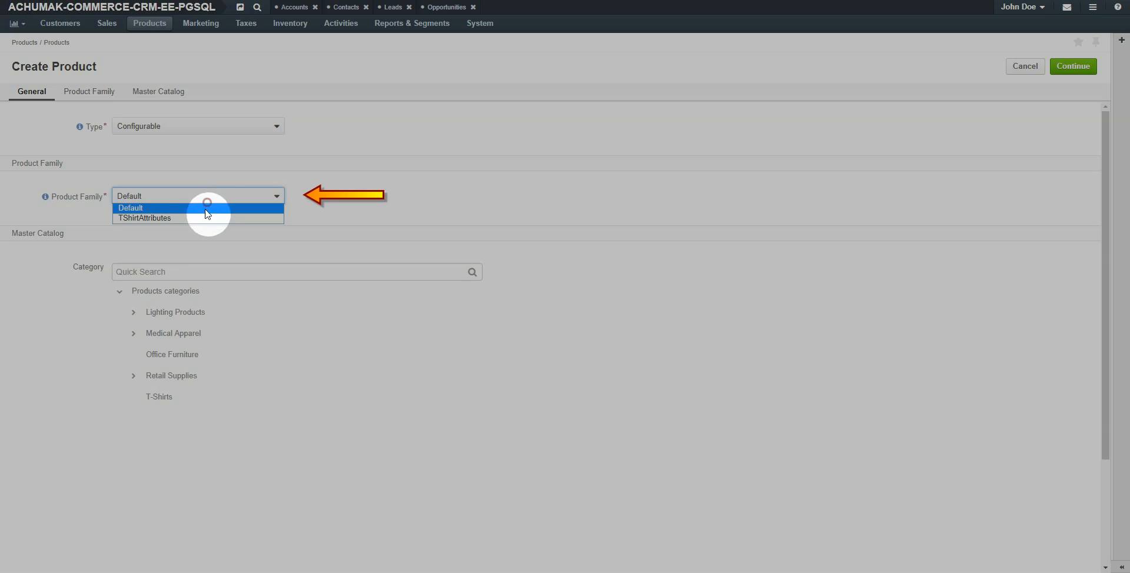
click(144, 218)
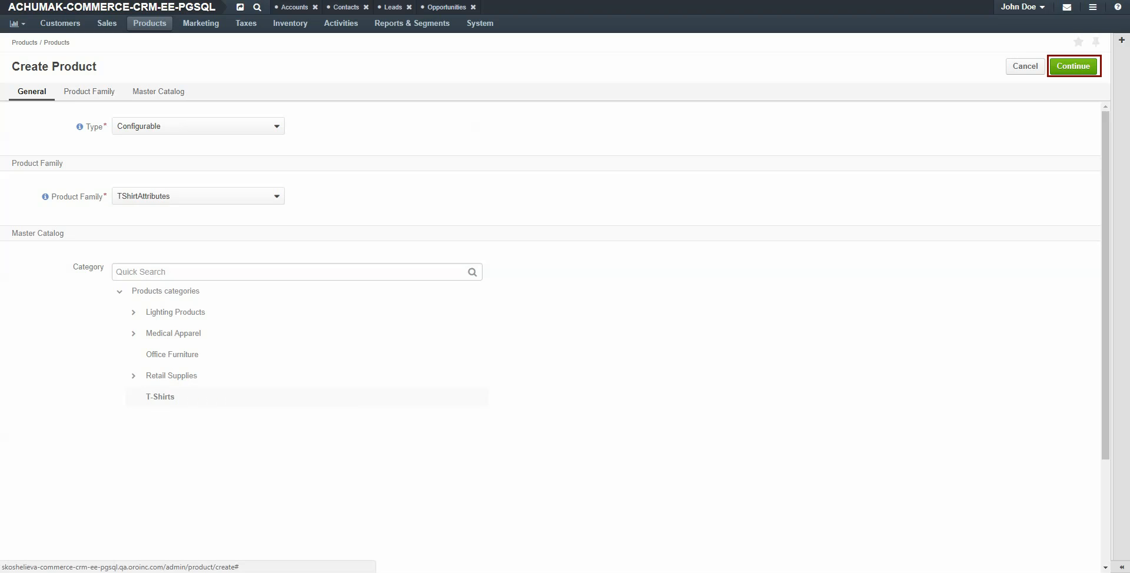
click(1073, 66)
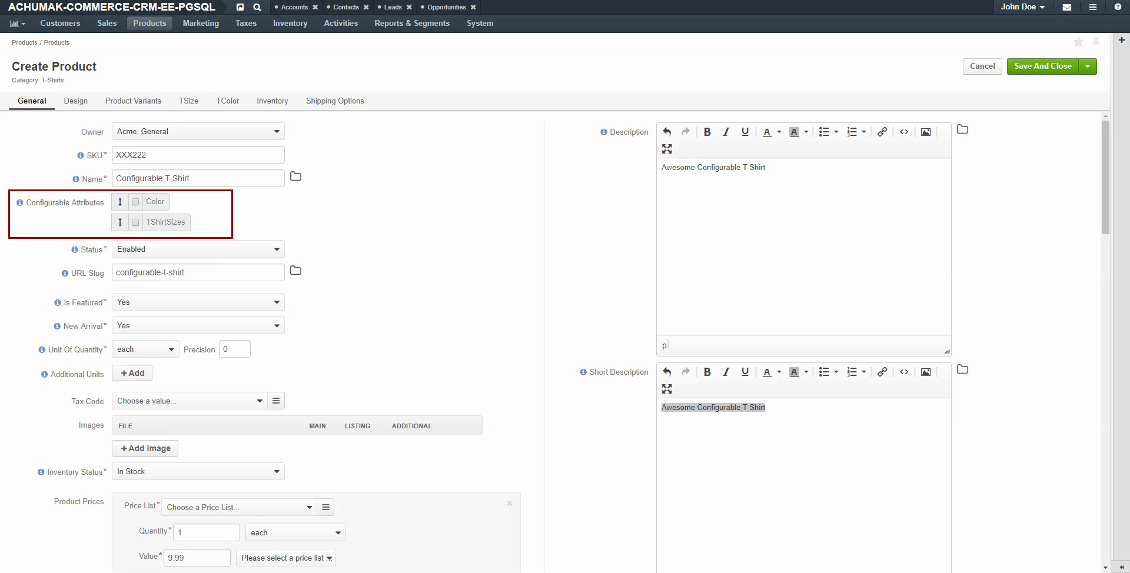
Step: Mark Color as a configurable attribute for the T Shirt product
click(136, 205)
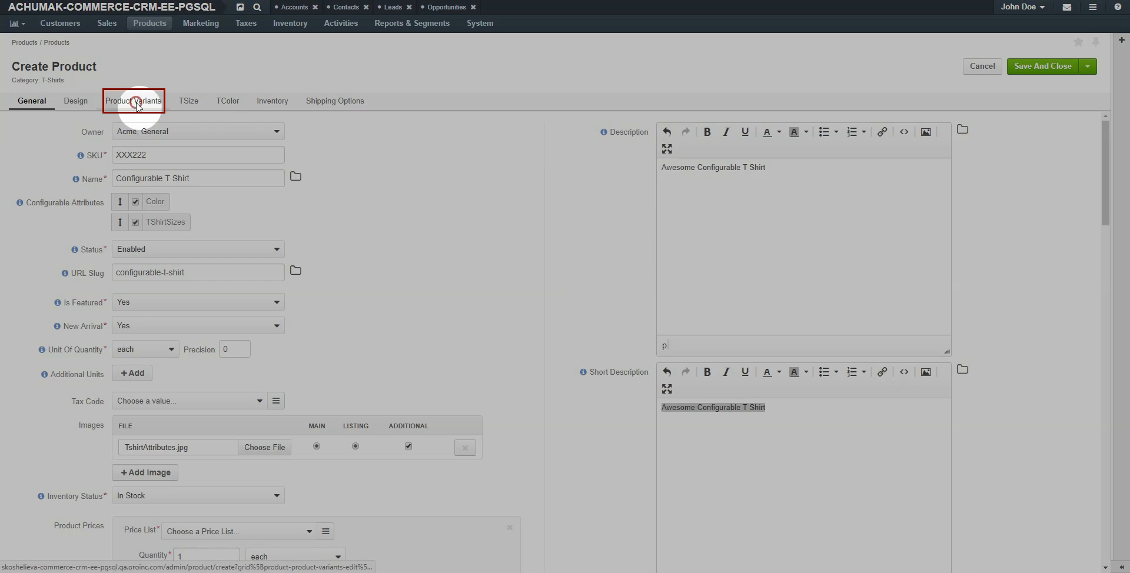
Step: Link the six T Shirt variants under Product Variants and save the product
click(134, 101)
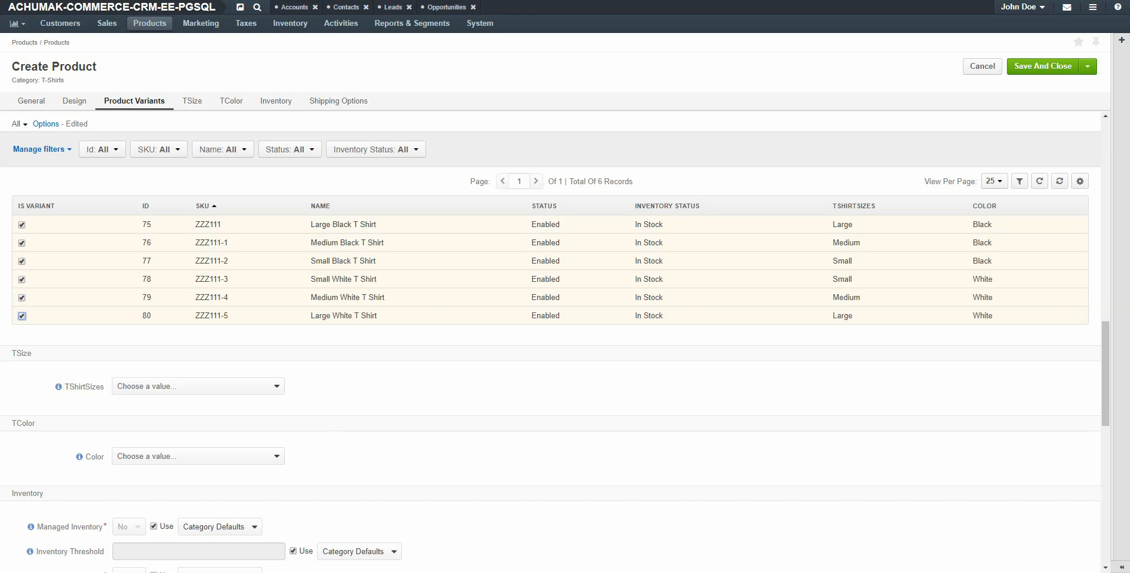
mouse_move(1042, 66)
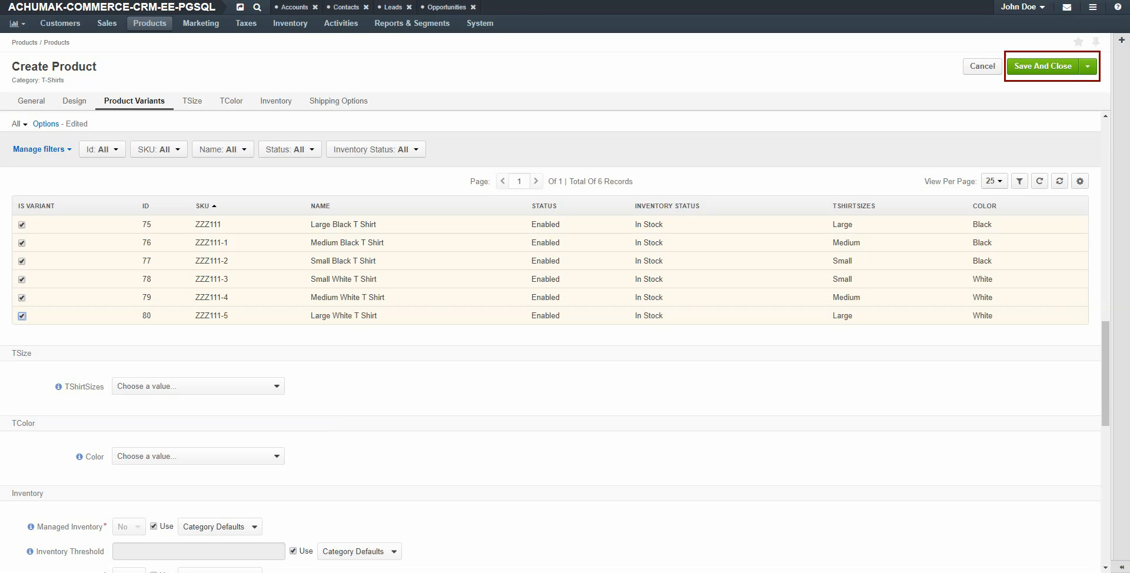
click(1042, 66)
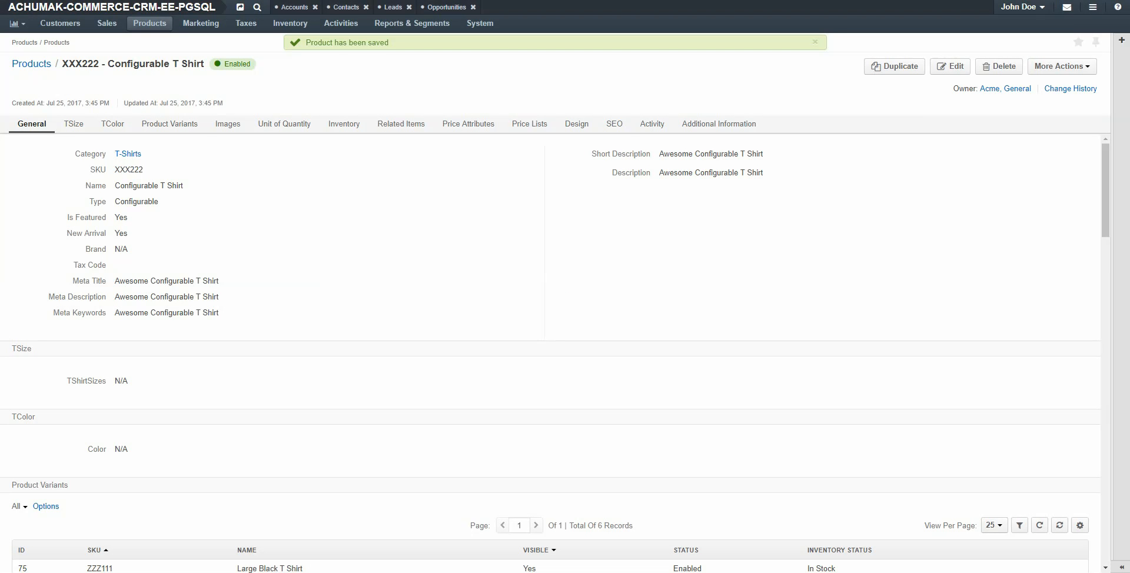
Step: Go to the OroAcme storefront home page
click(814, 40)
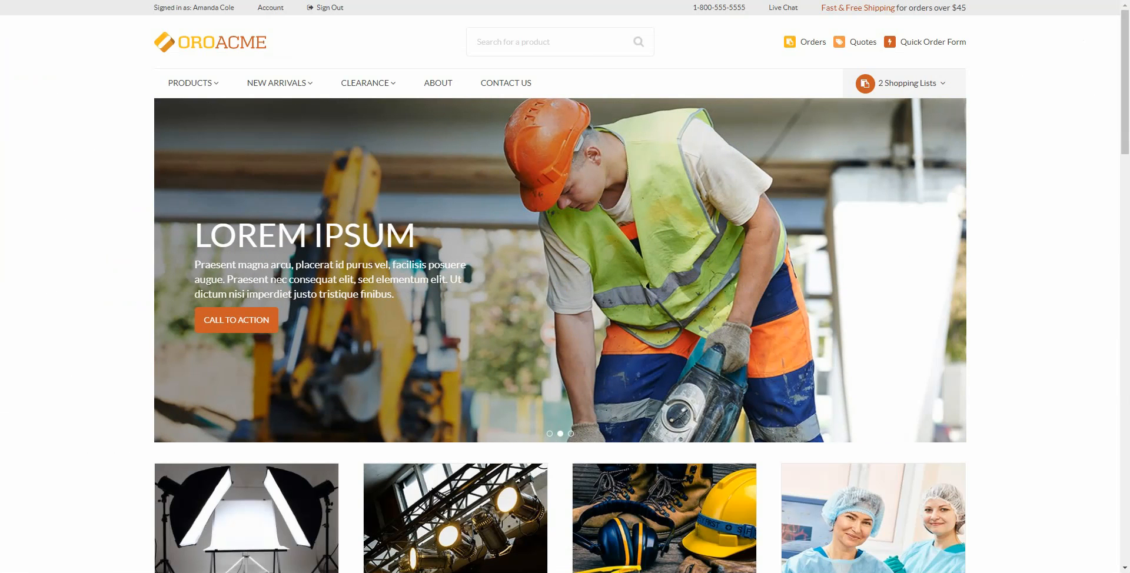
Step: Search the storefront for 'configurable shirt'
click(555, 41)
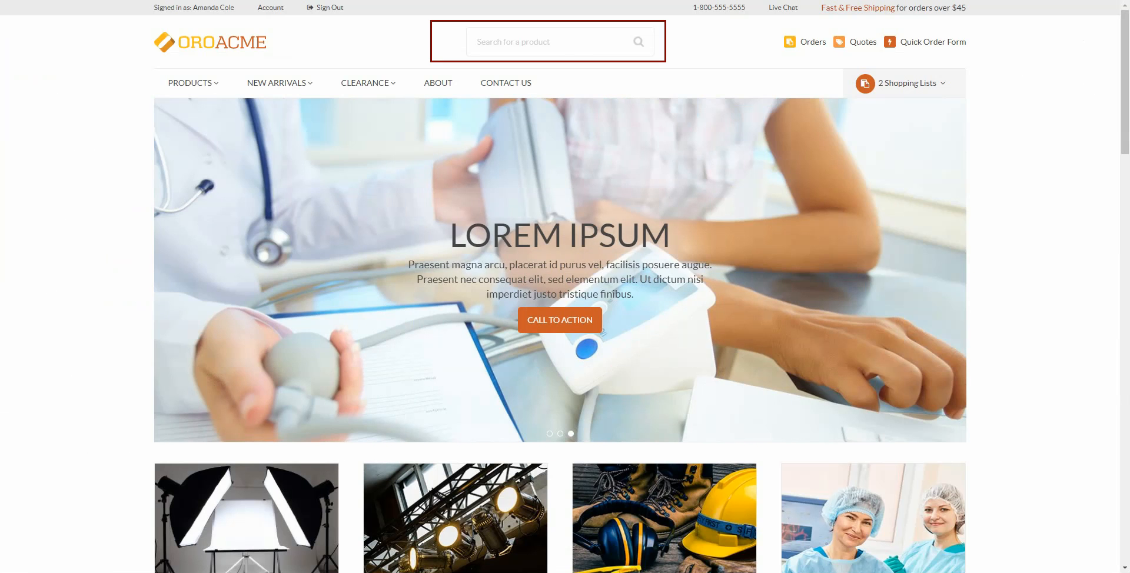
text(configurable shirt)
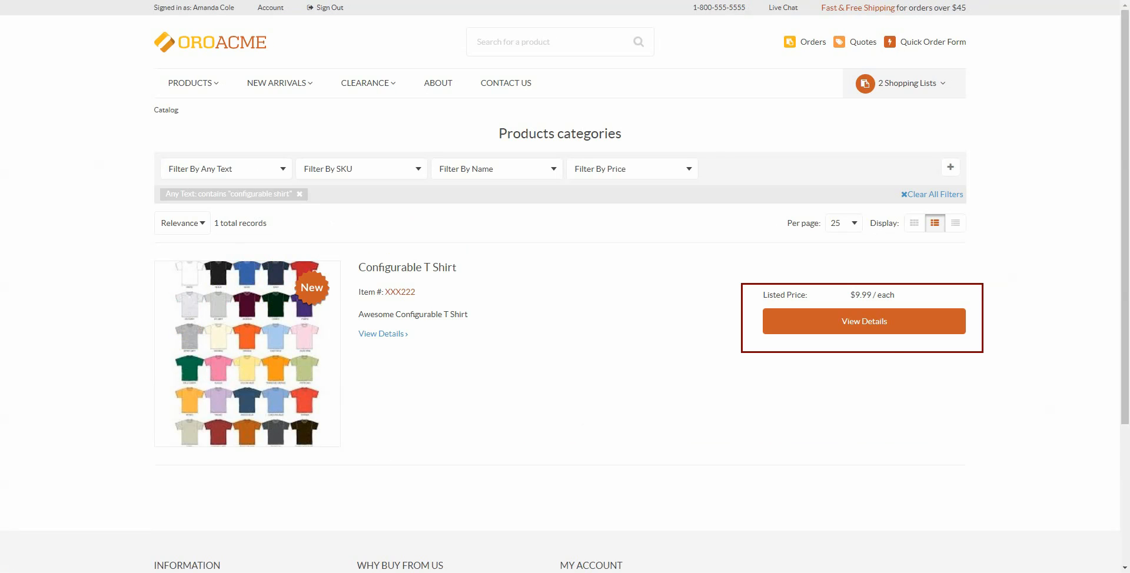
Step: Open the Configurable T Shirt's details and view its Color and TShirtSizes options
click(863, 321)
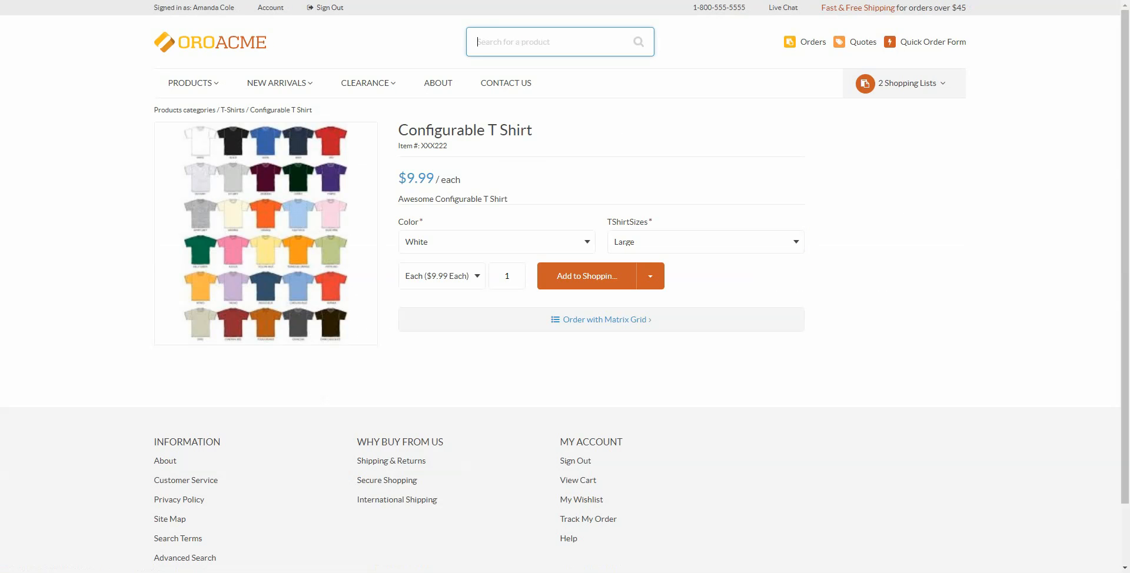
click(496, 242)
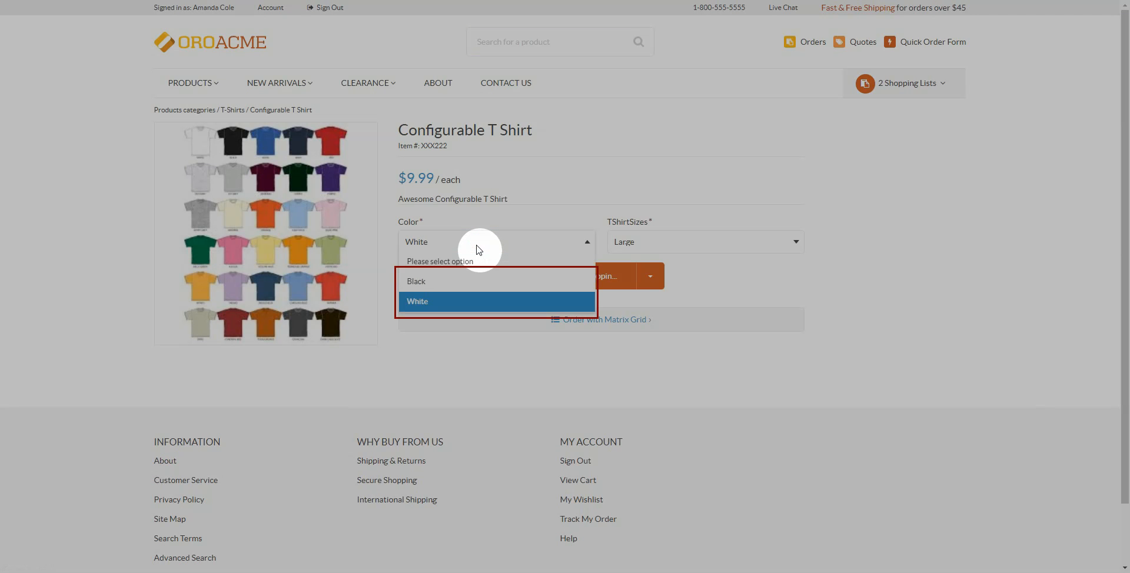
click(705, 242)
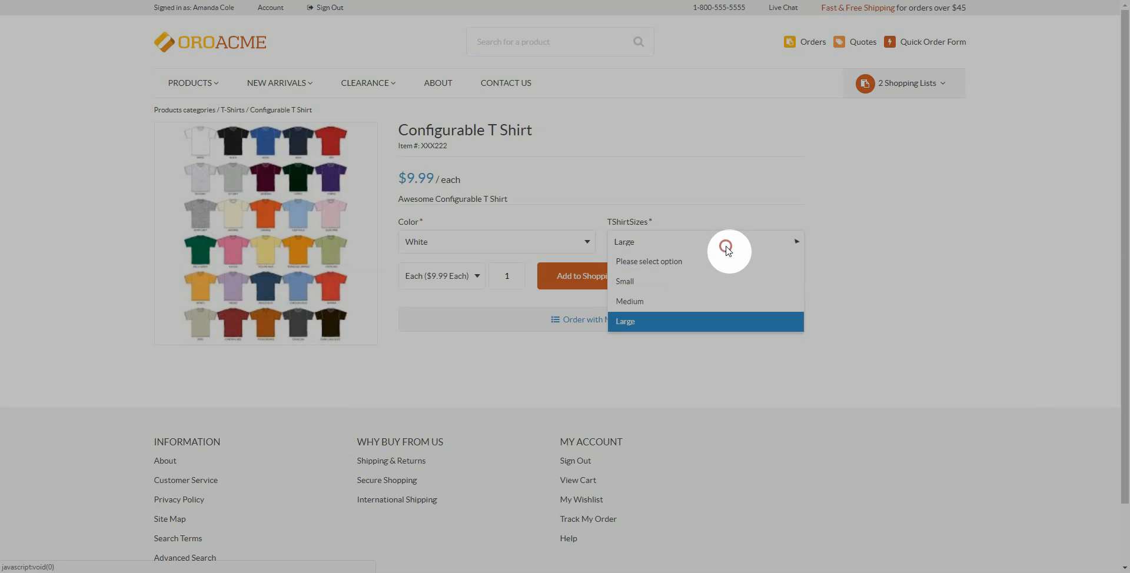